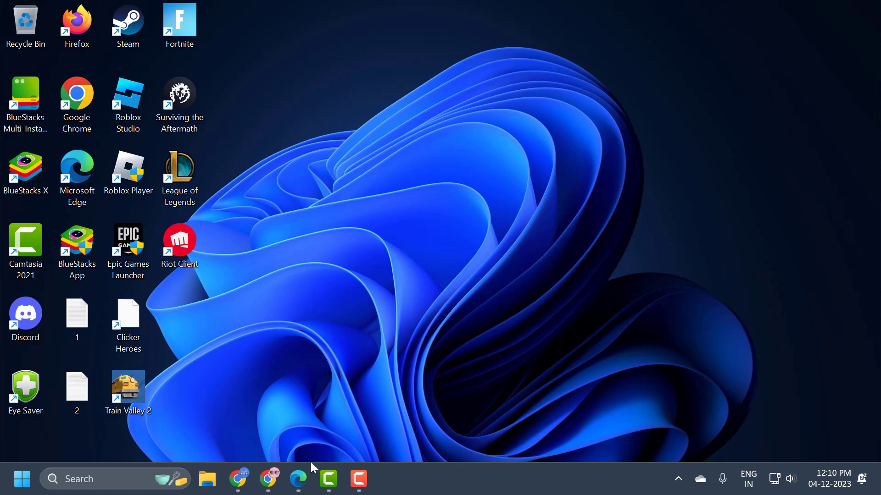
# - Launch Microsoft Edge from the taskbar to a new tab
pyautogui.click(297, 479)
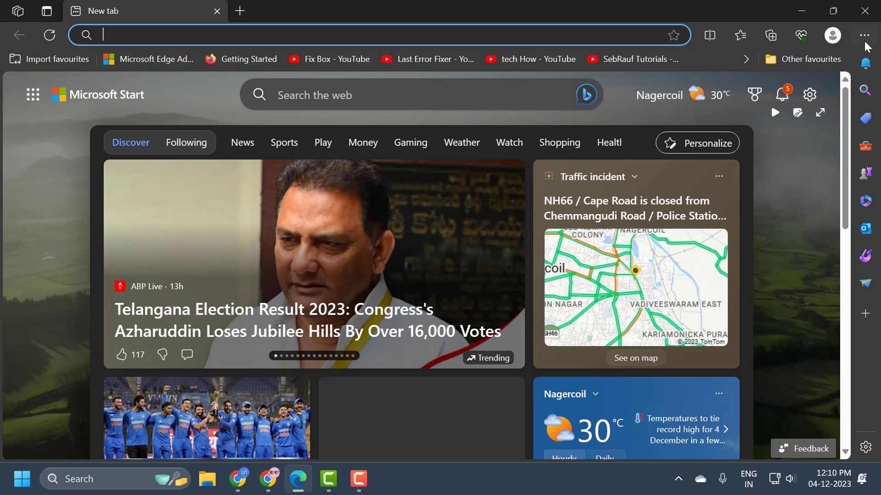
# - Reach About Microsoft Edge via Help and feedback, showing version 119.0.2151.97 up to date
pyautogui.click(864, 35)
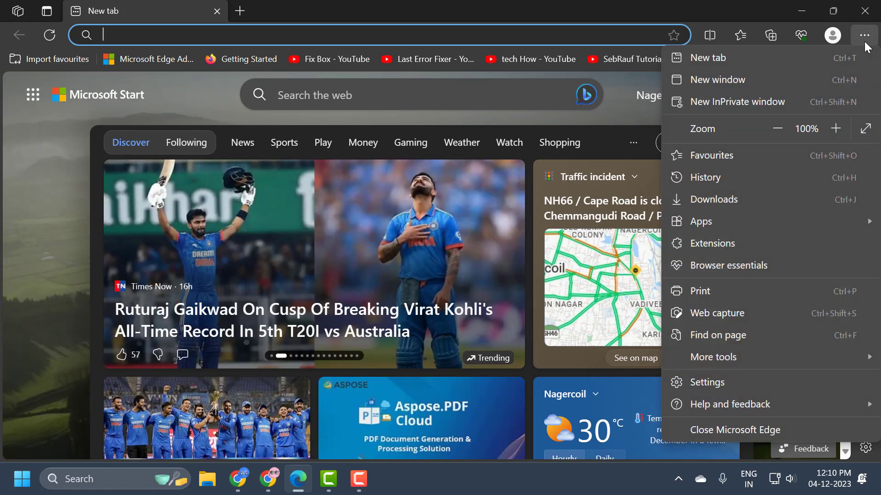
pyautogui.click(731, 404)
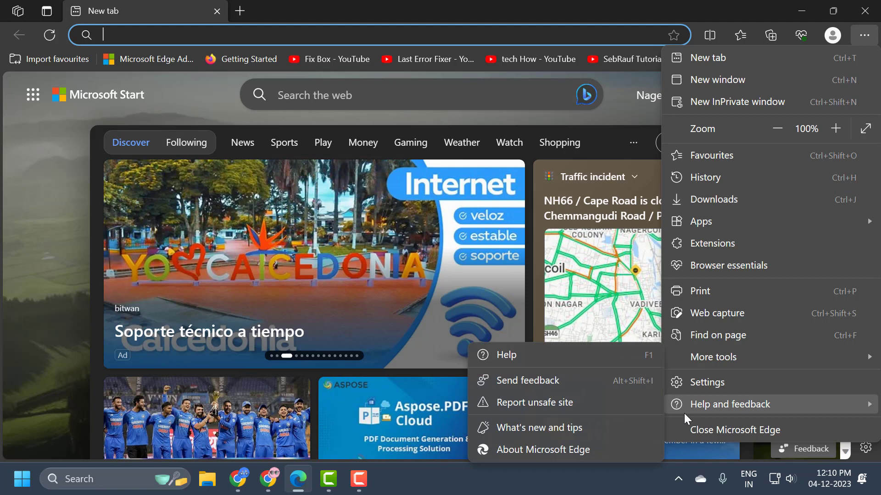
pyautogui.moveTo(731, 414)
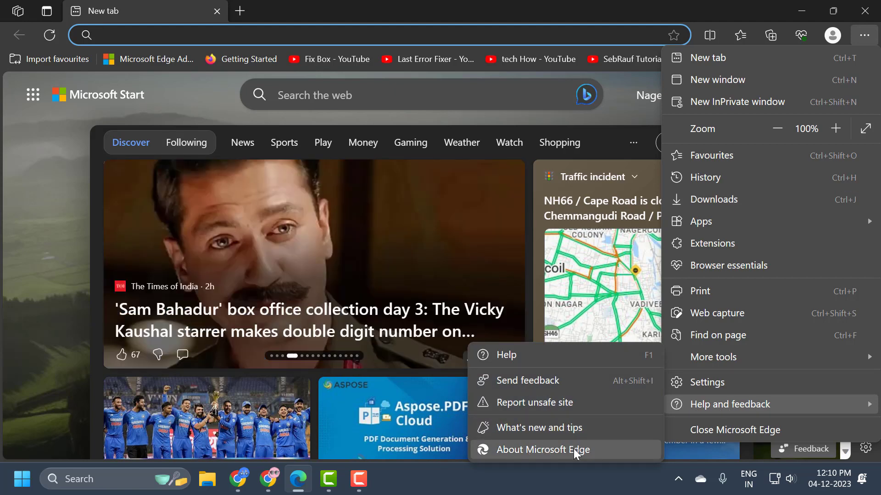
pyautogui.click(542, 449)
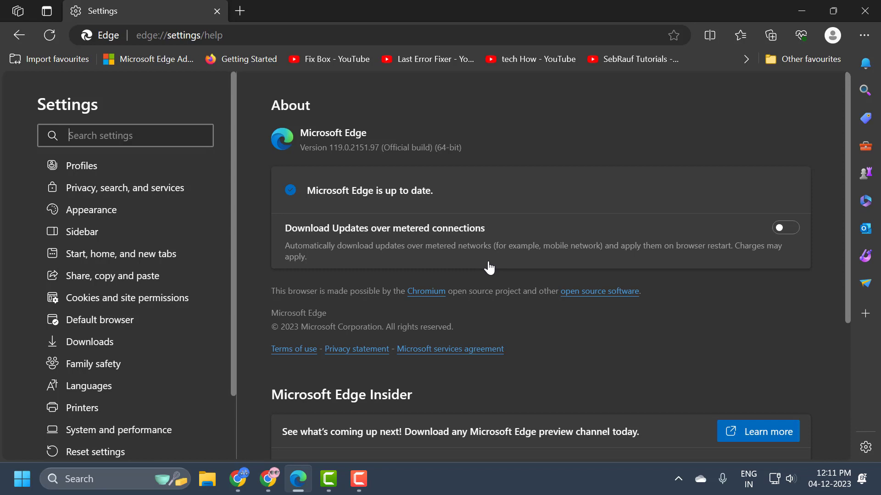
pyautogui.moveTo(370, 202)
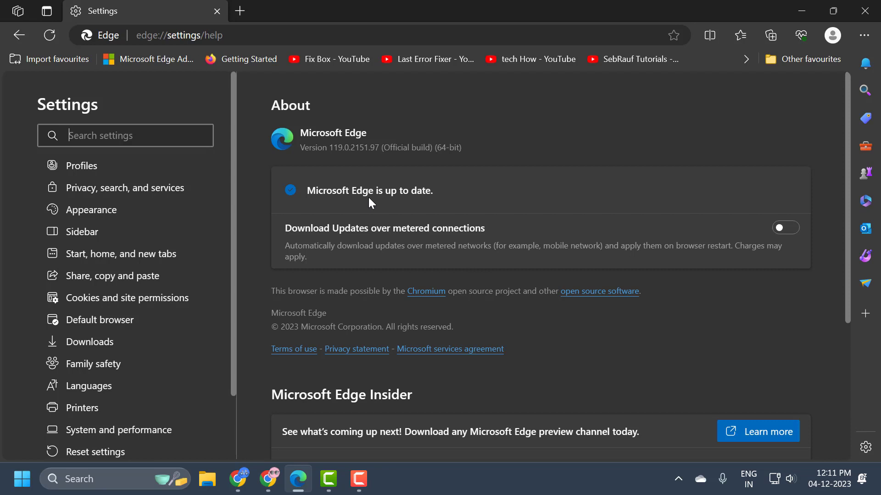
pyautogui.moveTo(489, 195)
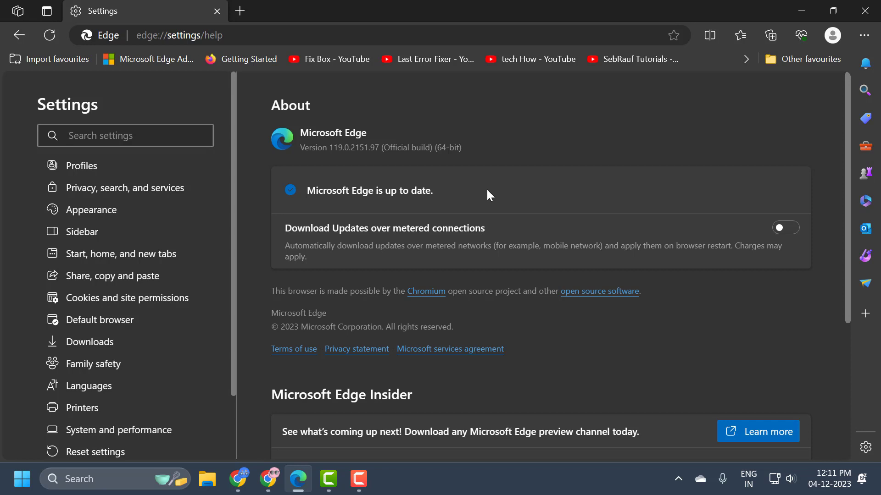
pyautogui.moveTo(344, 163)
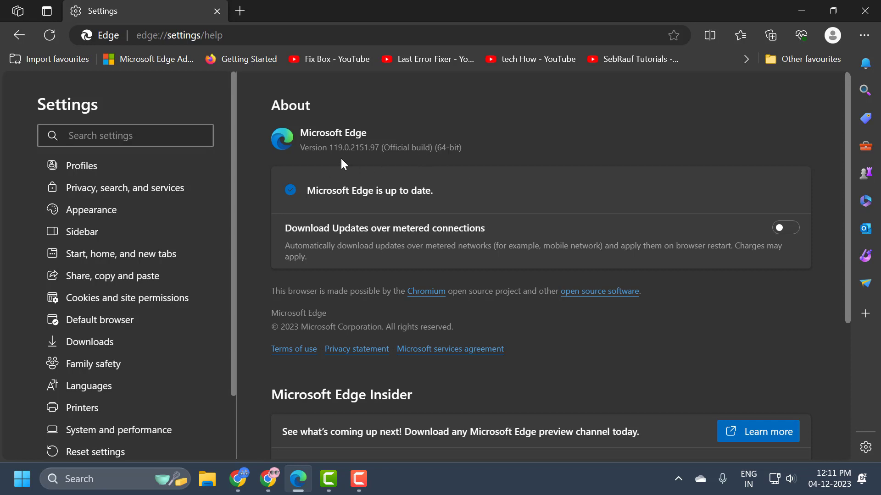
pyautogui.moveTo(359, 164)
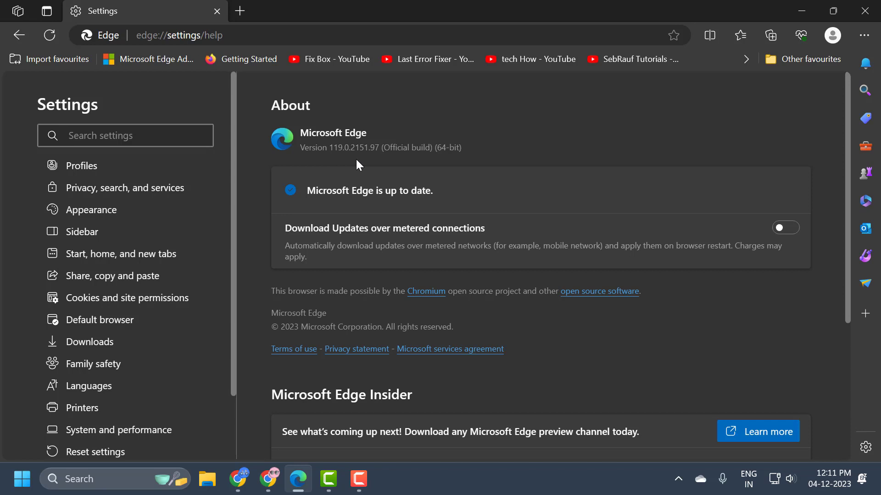
pyautogui.click(125, 136)
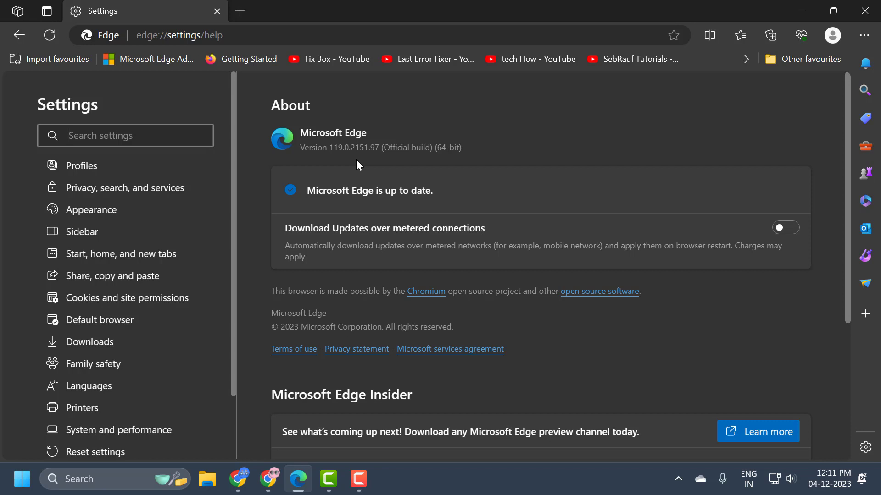
pyautogui.moveTo(584, 324)
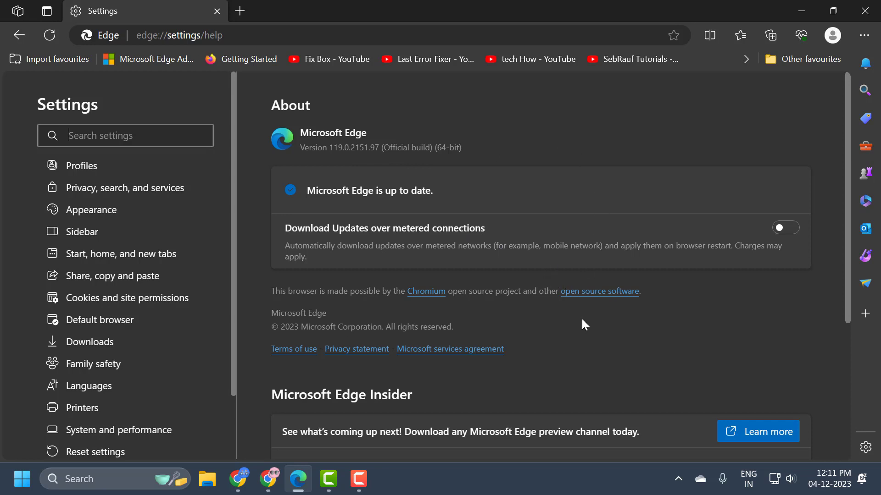